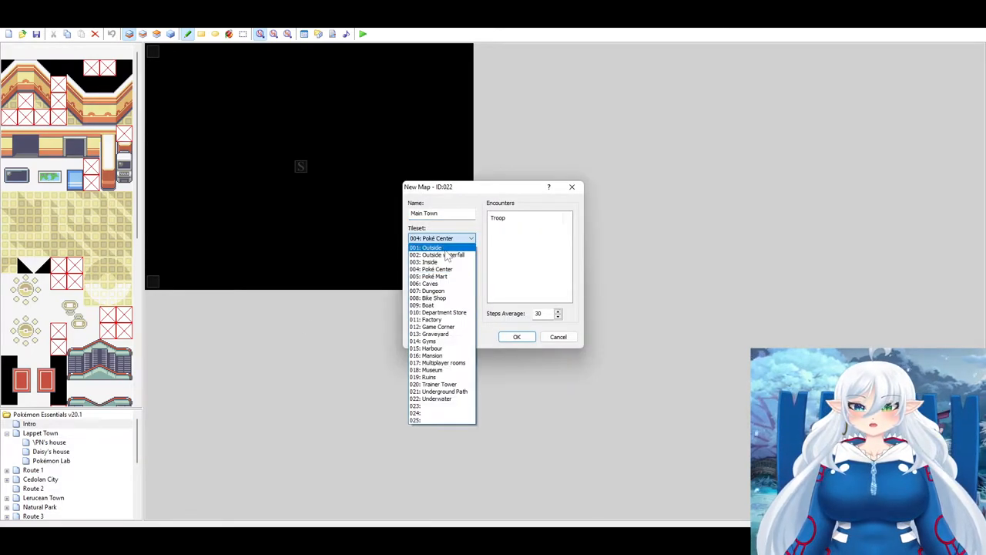
- Create the 30×28 'Main Town Test' map with the 001: Outside tileset and Auto-Change BGM
left_click(427, 247)
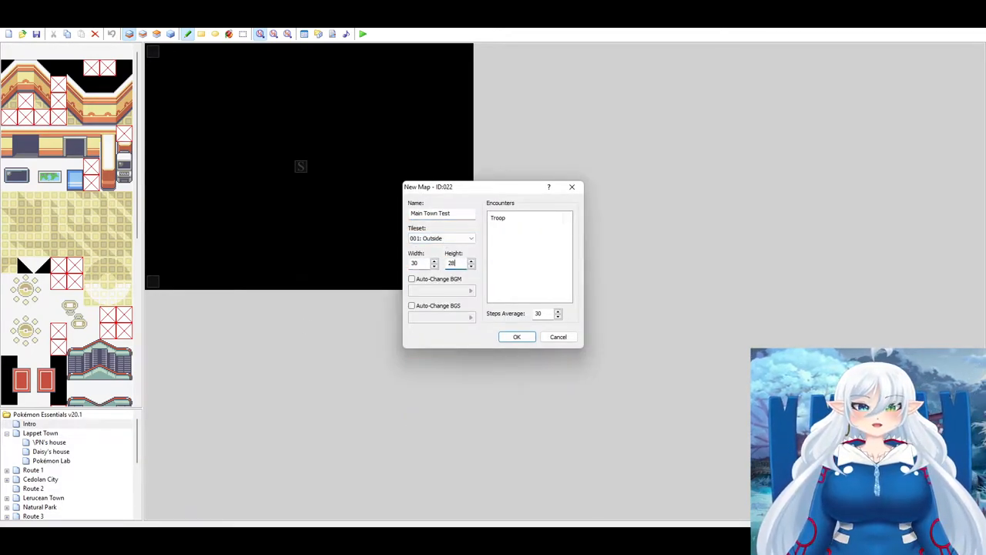
left_click(413, 279)
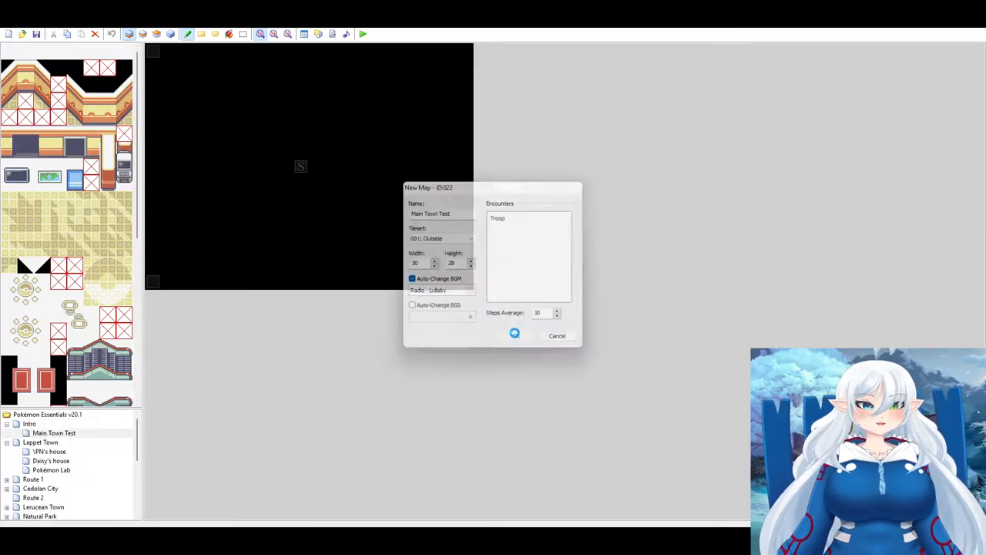
left_click(514, 333)
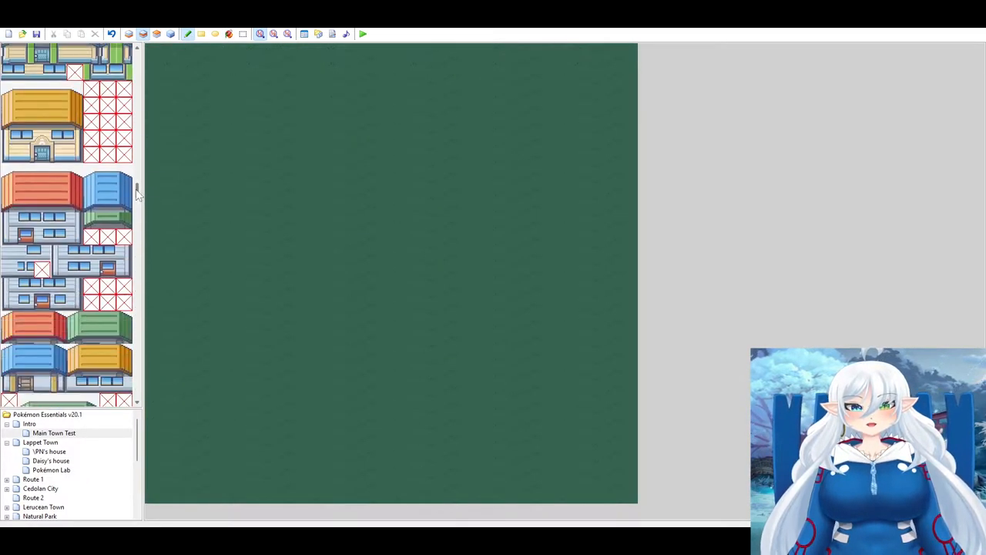
- Place dark grey, blue-roofed and red-roofed houses, with a white fence by the grey one
left_click(498, 335)
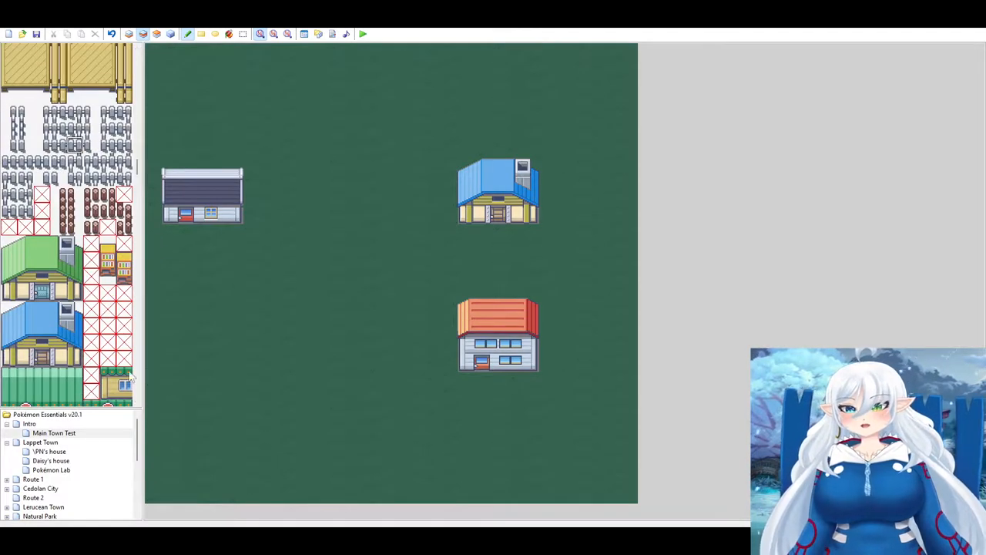
scroll("down", 3)
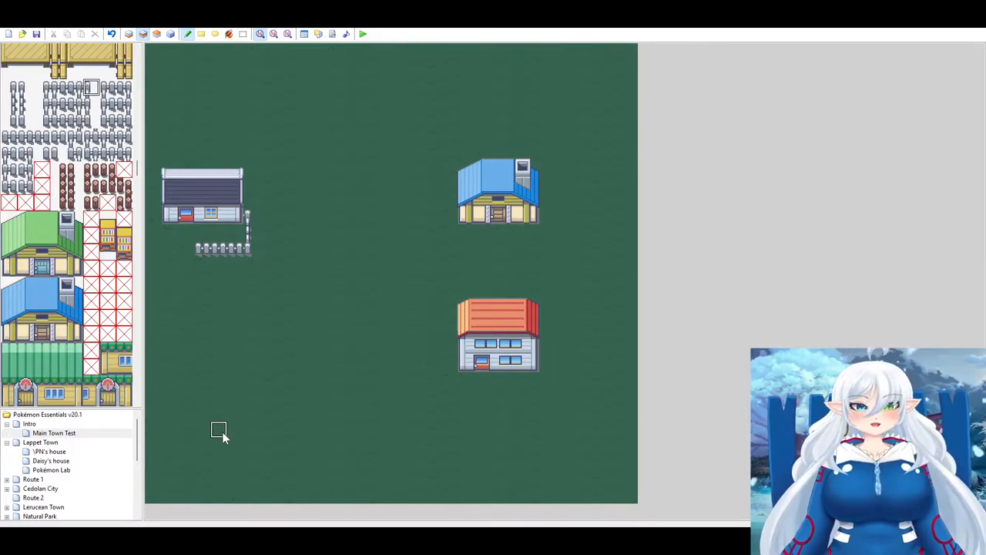
- Paint red flowers along the fence, a bush below the blue house, and lamp posts
left_click(334, 309)
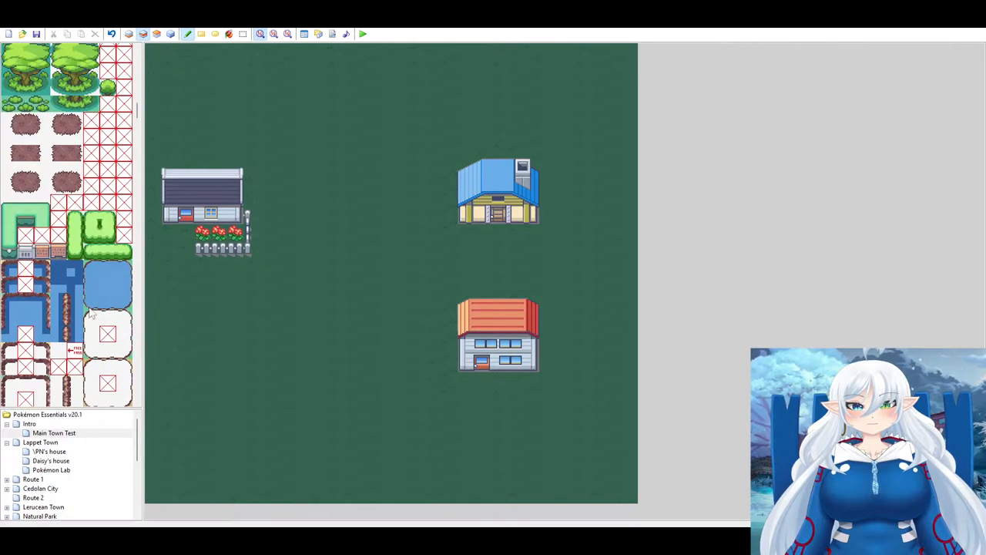
mouse_move(464, 234)
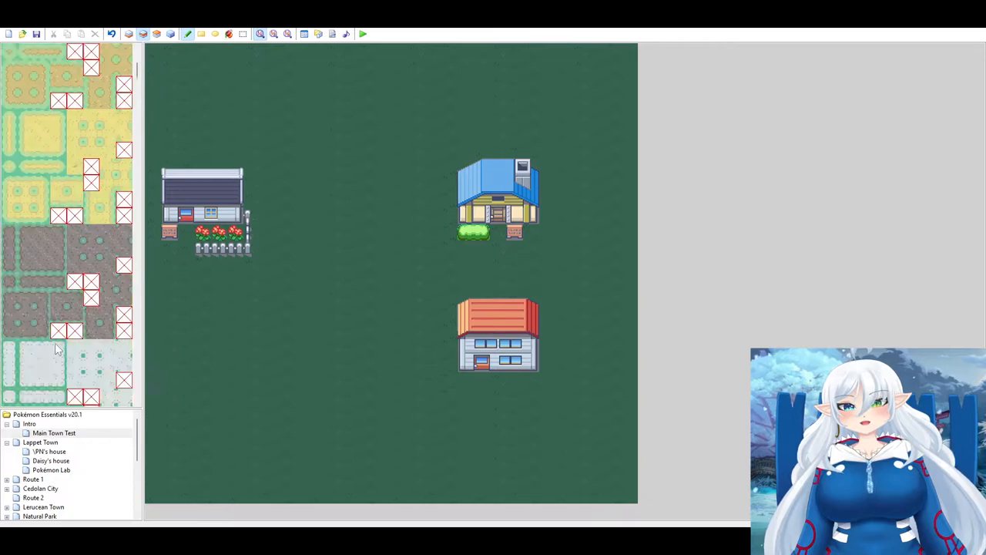
scroll("down", 3)
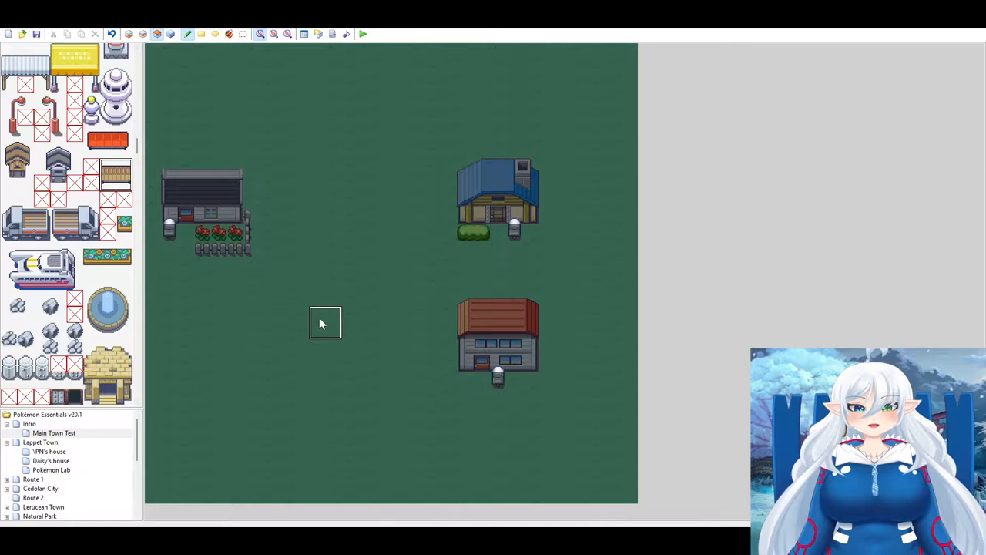
- Paint an L-shaped stone path below the grey house, add top-edge sand, close Help
scroll("down", 3)
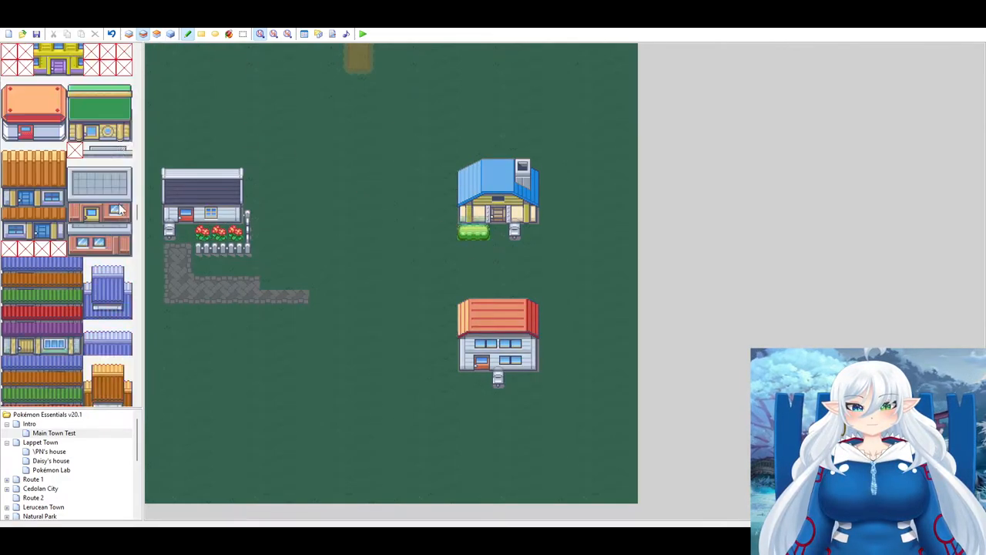
left_click(115, 19)
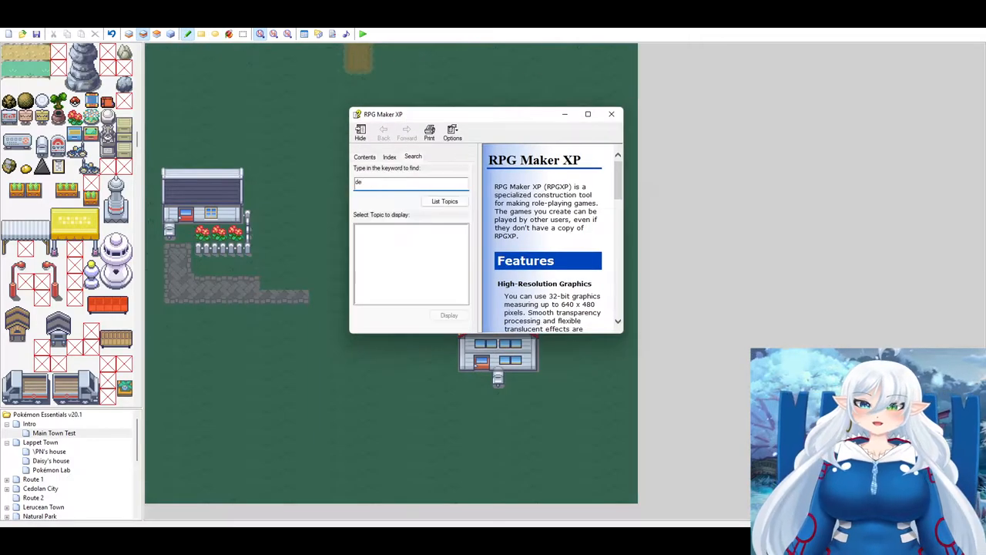
left_click(611, 114)
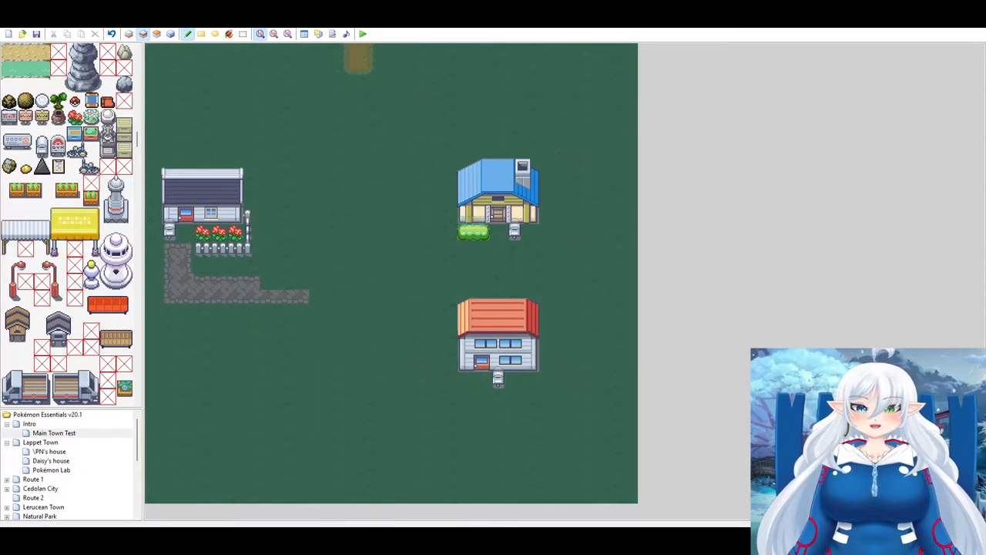
- Add a stone fountain among the houses, then open the map properties to edit Width
left_click(480, 232)
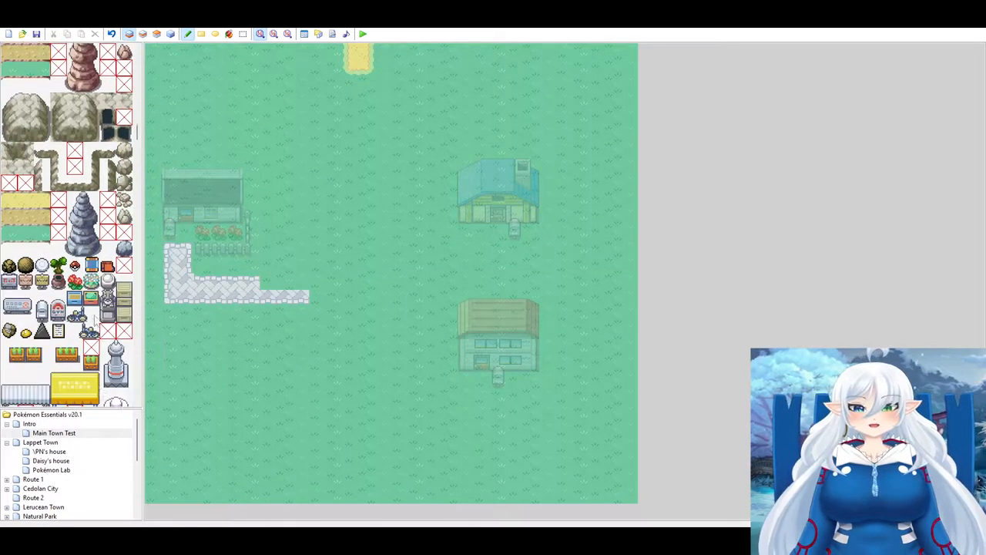
scroll("down", 3)
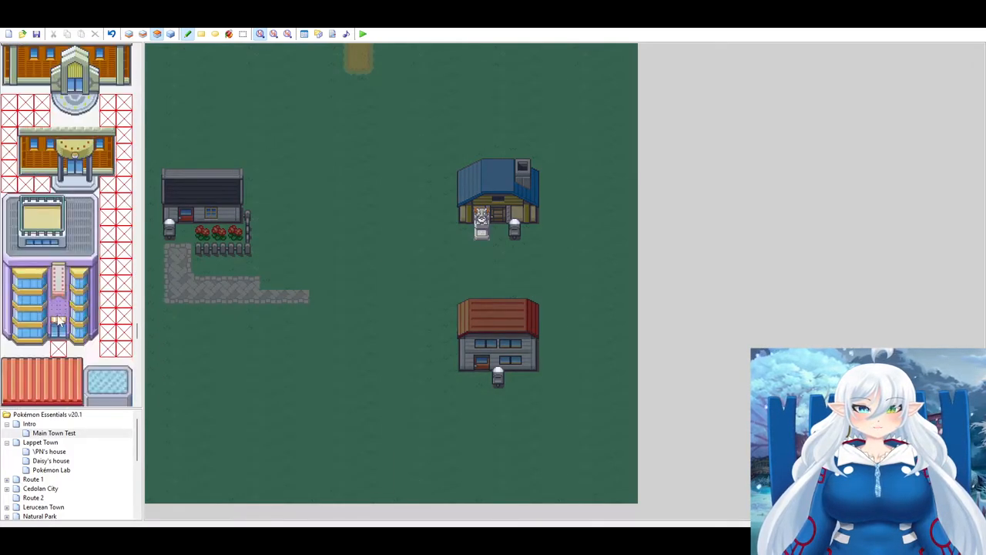
scroll("down", 3)
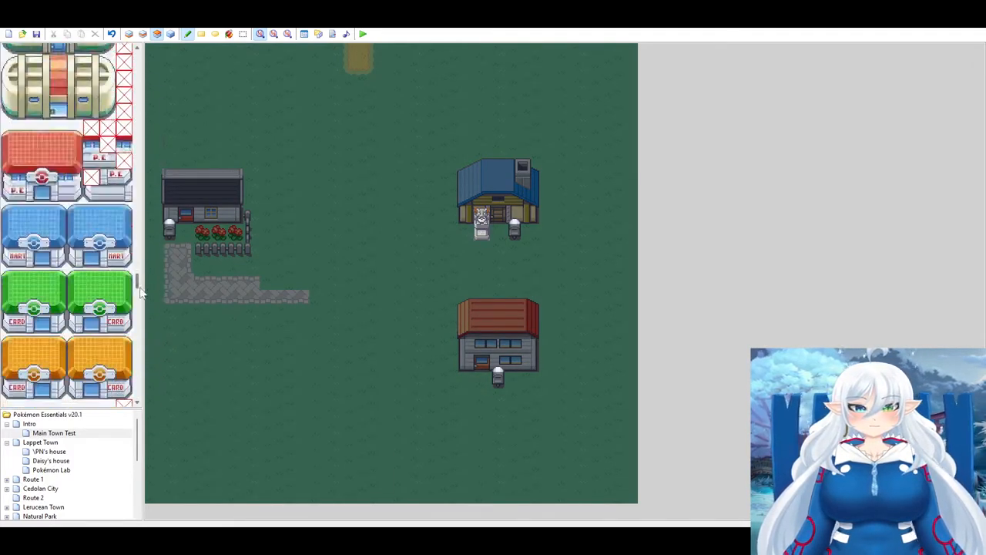
scroll("down", 3)
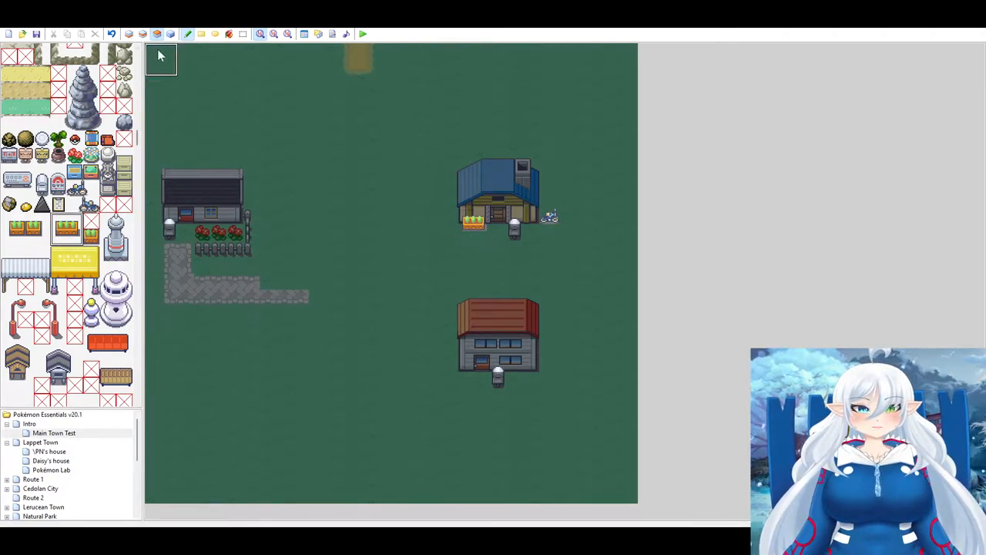
left_click(143, 33)
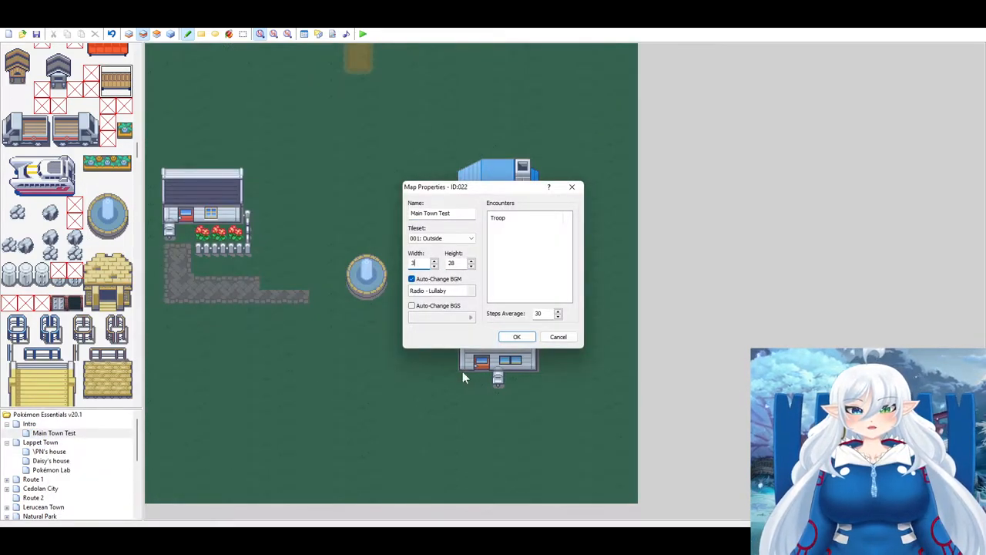
- Confirm and close Map Properties twice, keeping the original width, and place a small shed
left_click(516, 337)
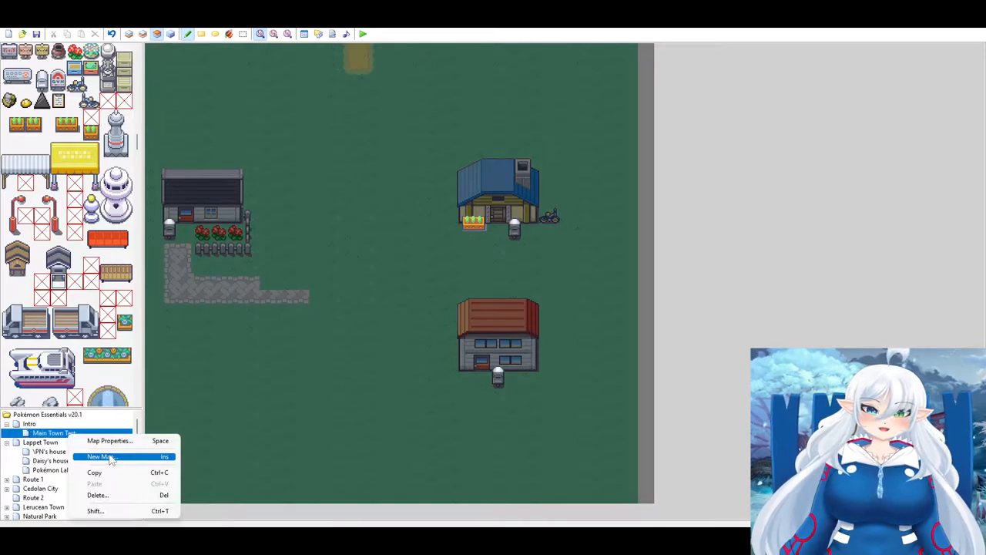
left_click(109, 440)
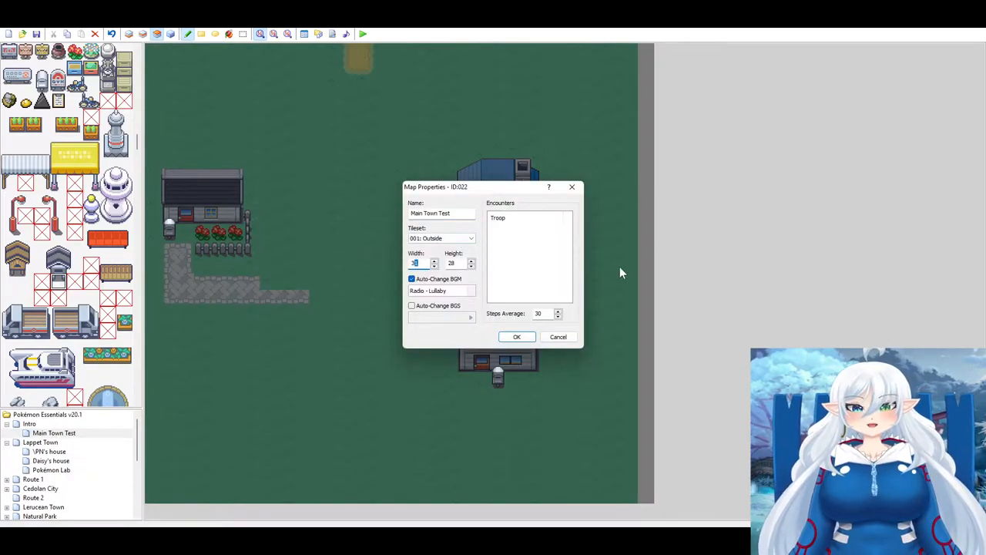
left_click(517, 337)
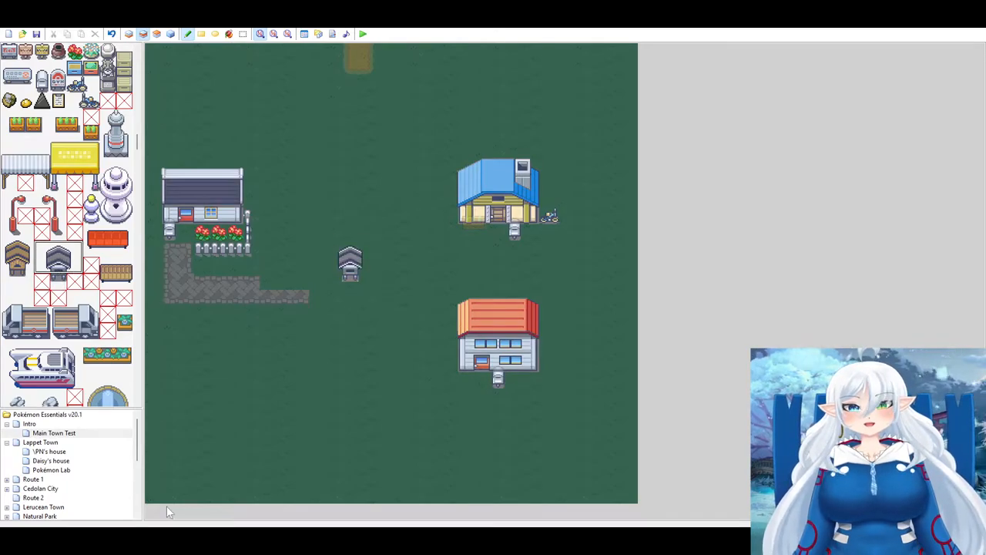
- On Layer 1, extend the stone path downward from its right end beside the shed
scroll("down", 3)
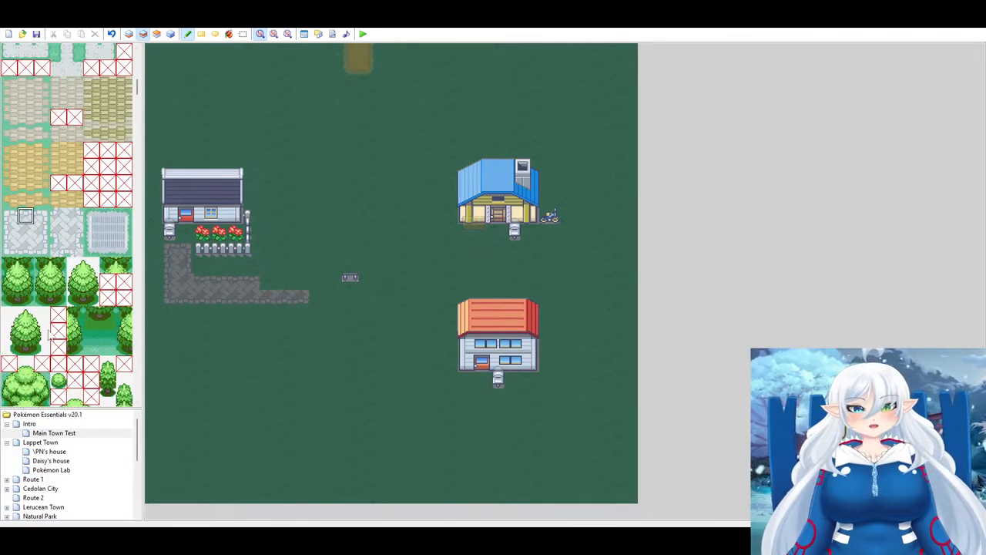
scroll("down", 3)
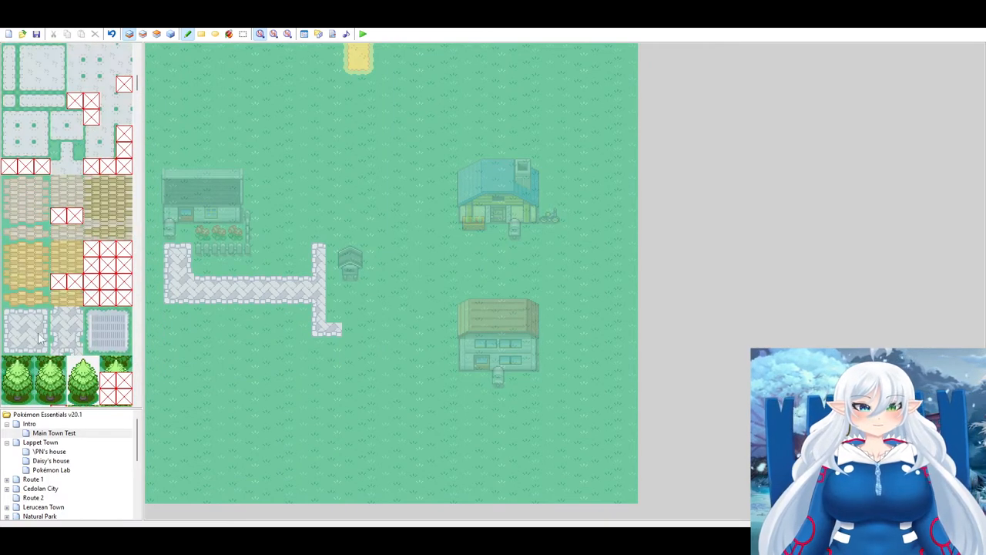
- Paint stone paving north to the top edge and east to the blue and red houses
left_click(346, 292)
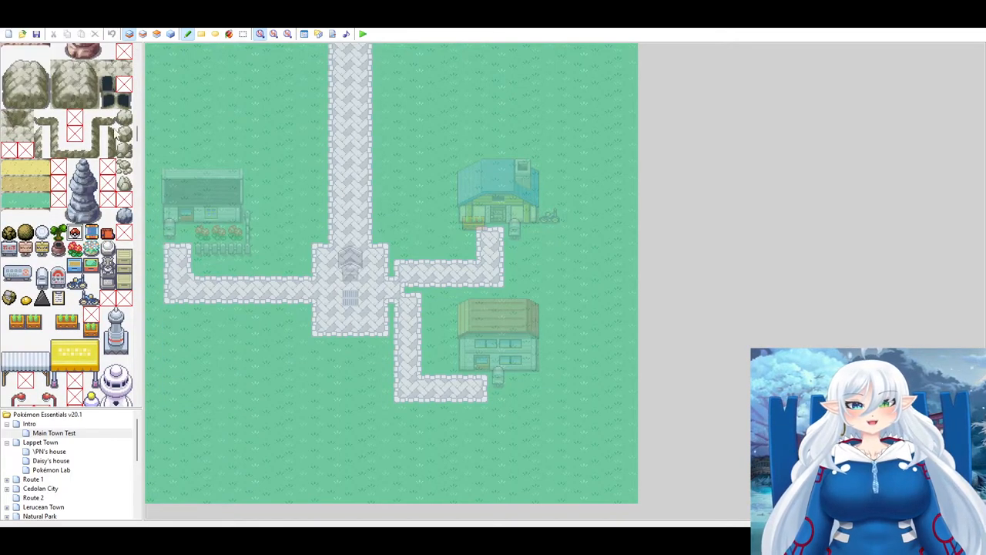
- Paint a pond and double tree row along the bottom, plus lamp posts and a crate
scroll("down", 3)
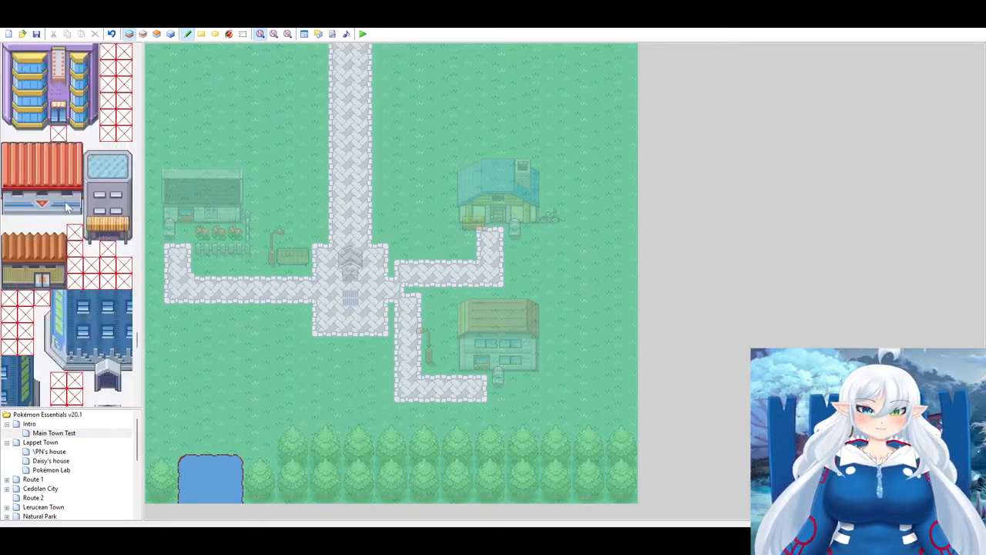
- Stamp the delivery truck tiles on the upper layer beside the northern path
scroll("down", 3)
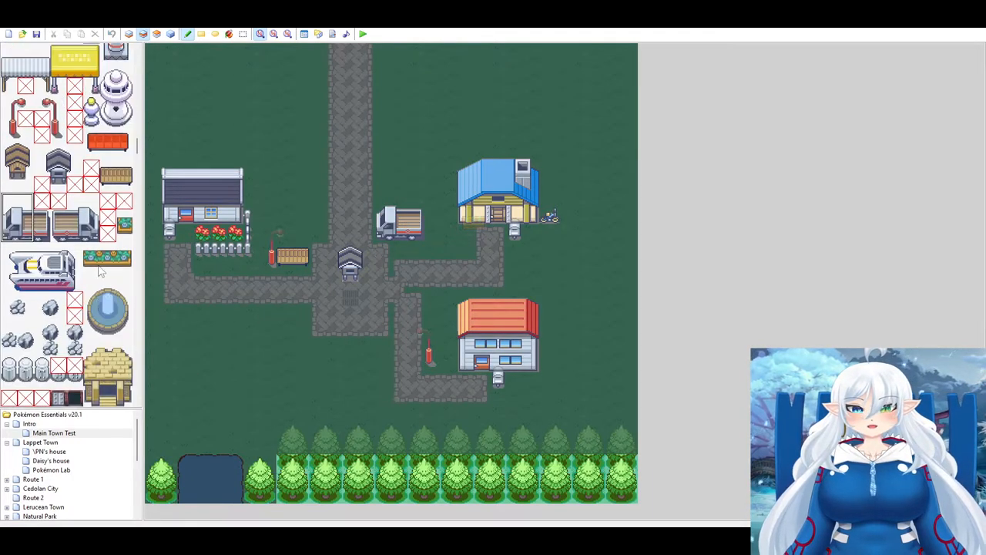
scroll("down", 3)
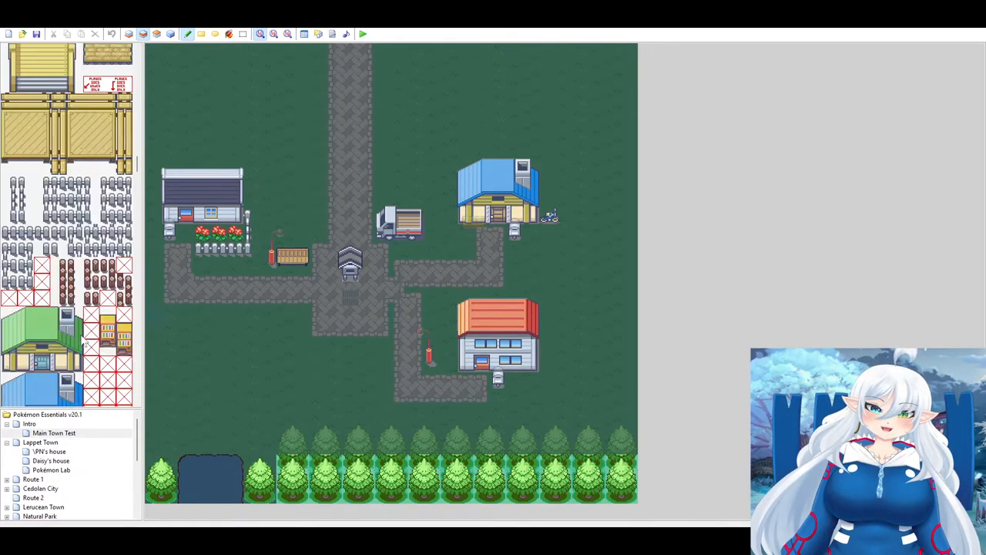
scroll("down", 3)
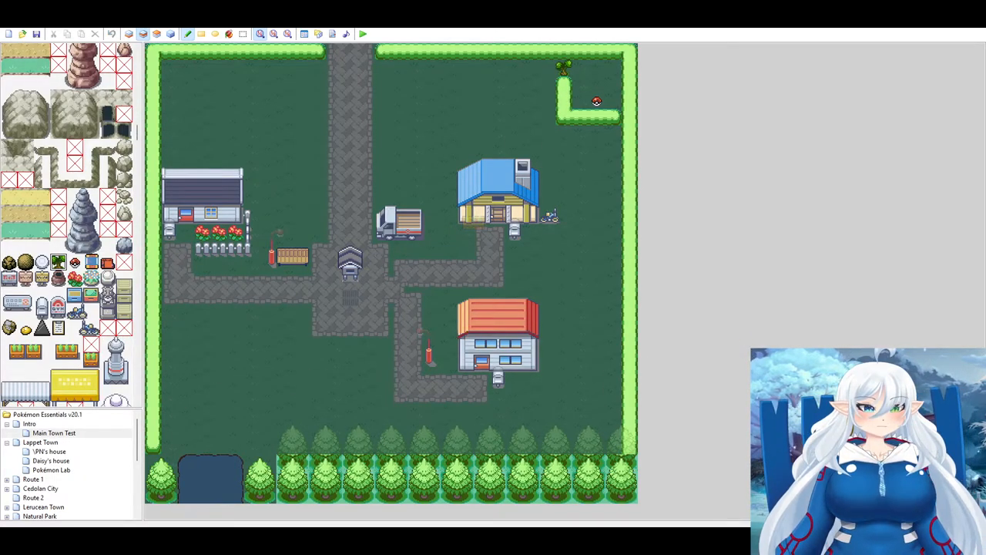
- Scroll down the map view past the hedge border and Poké Ball nook
scroll("down", 3)
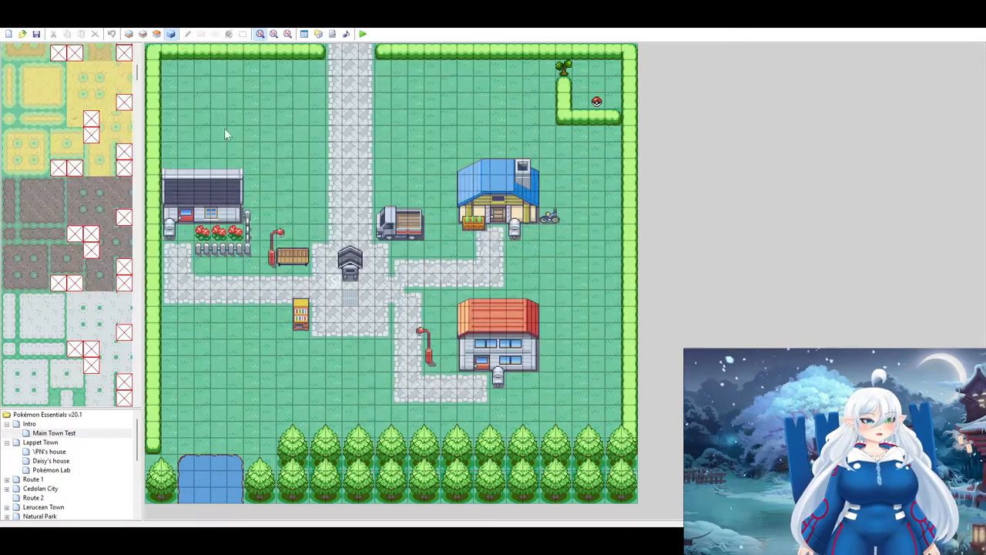
- Launch a playtest of the Main Town Test map from the toolbar
left_click(362, 33)
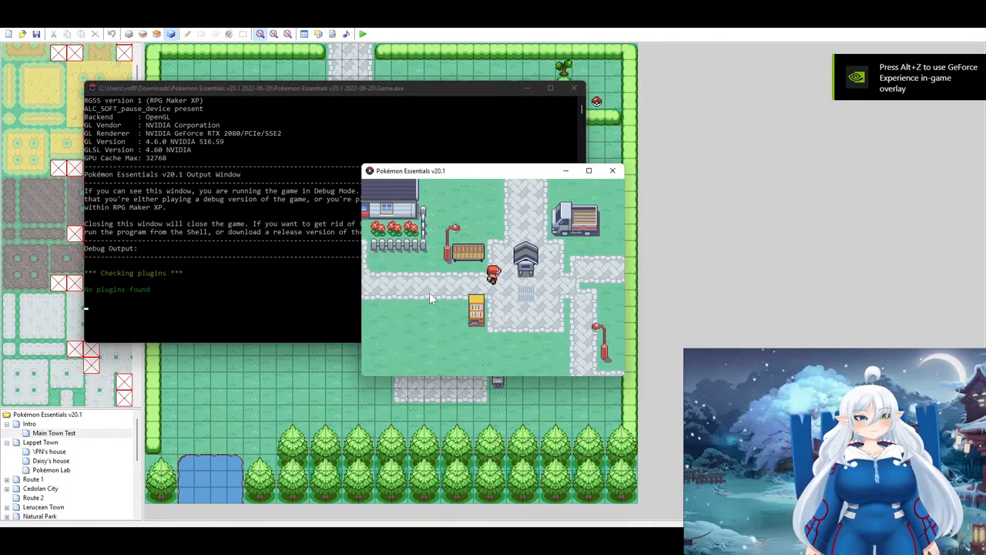